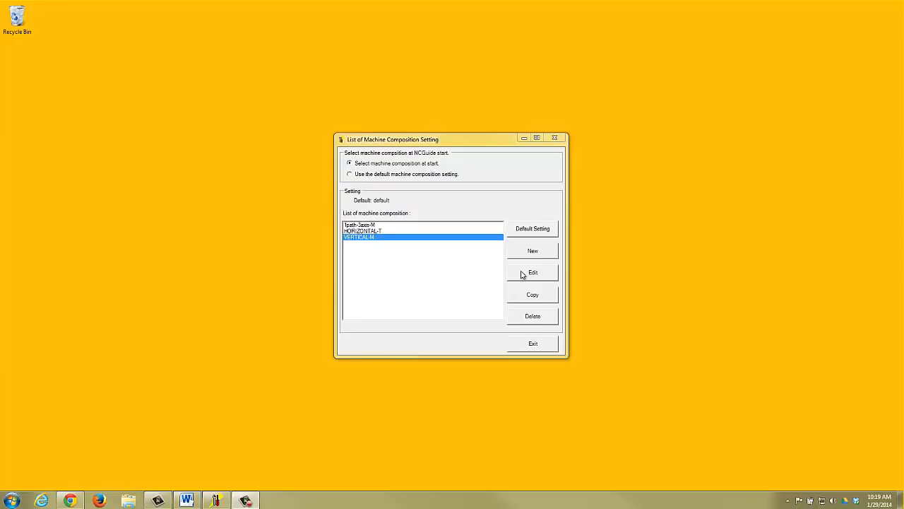
- Start the Series 31i-Model B simulator with the chosen machine composition, loading program O1000
click(532, 271)
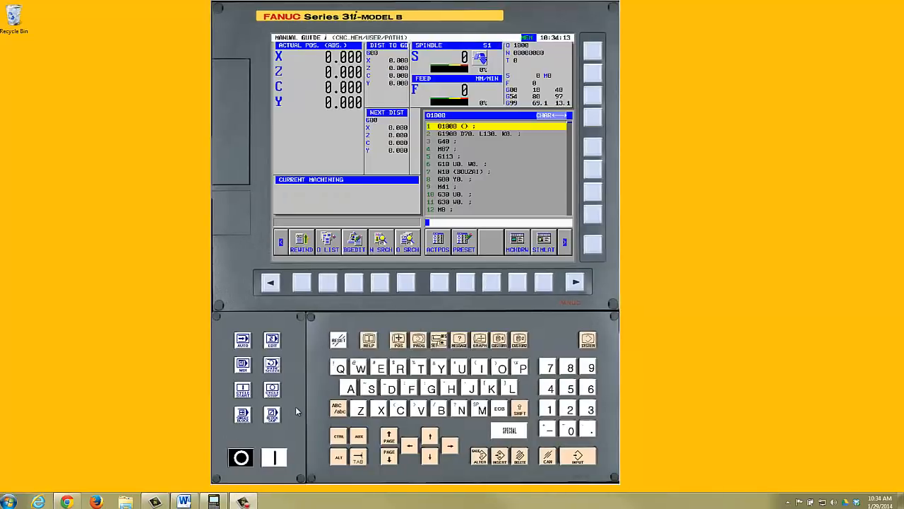
mouse_move(346, 215)
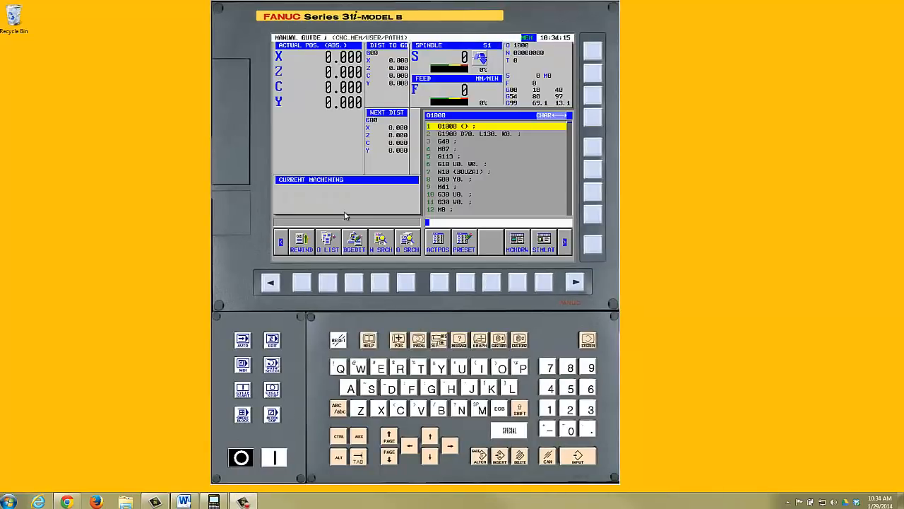
- Choose an MDI key panel layout from the simulator's right-click MDI Key submenu
right_click(346, 215)
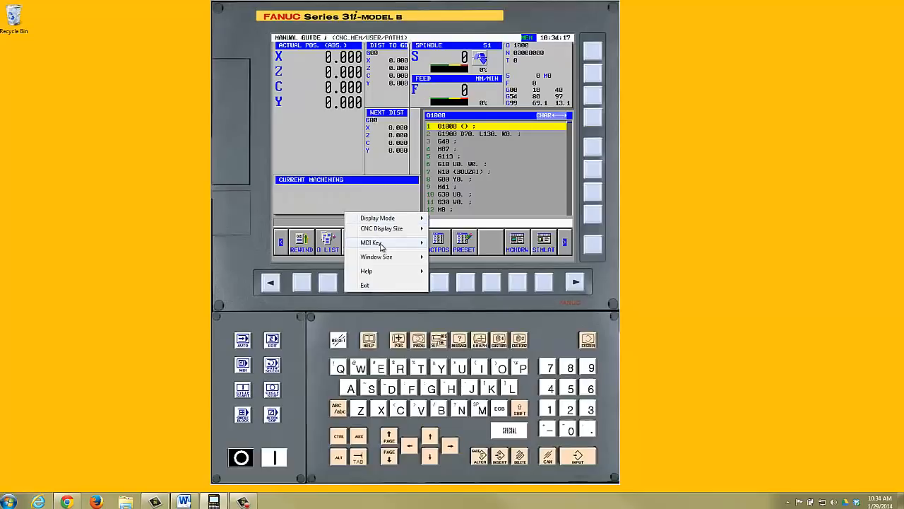
click(370, 243)
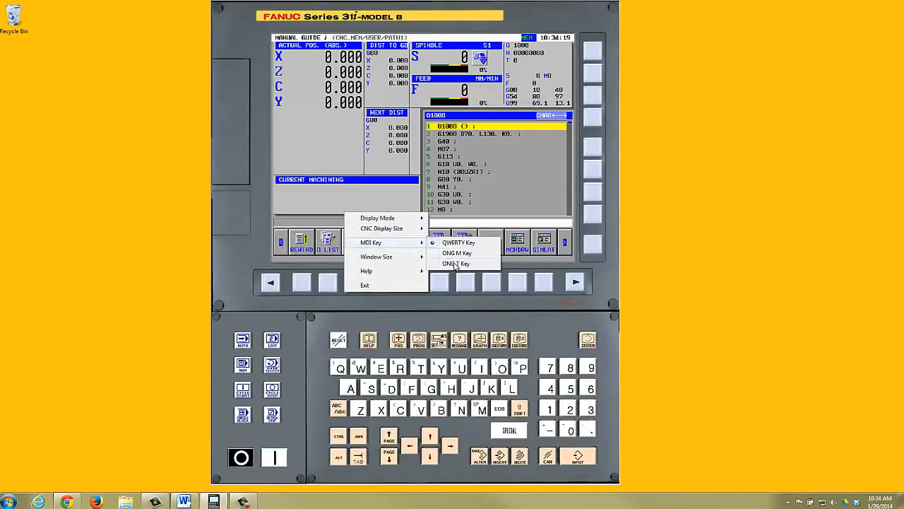
click(455, 264)
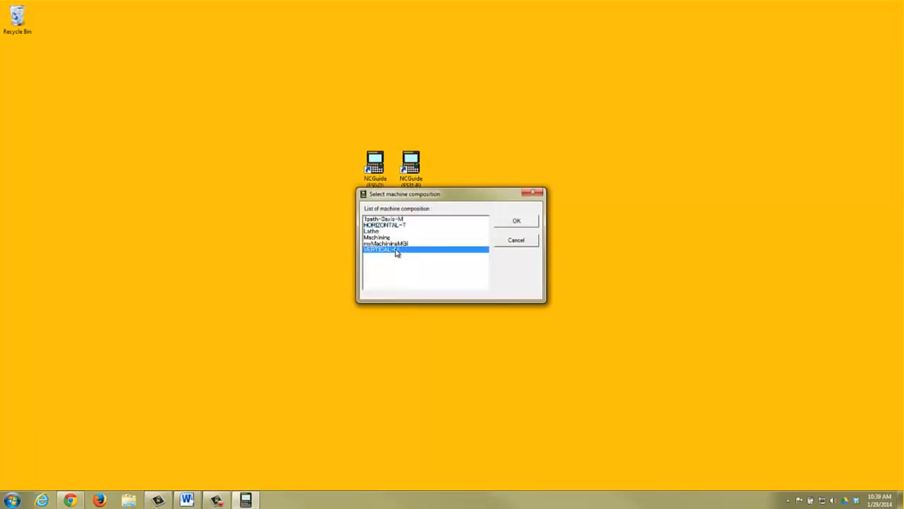
- Relaunch the simulator with the last machine composition in the list
click(515, 220)
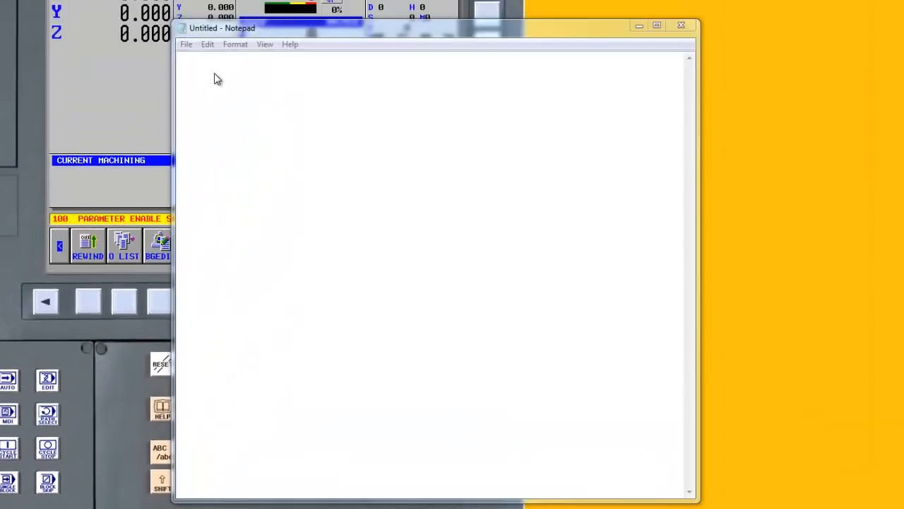
- Edit the NCGuide settings XML in C:\ProgramData\FANUC so the MEMCARD entry reads M:\
click(186, 43)
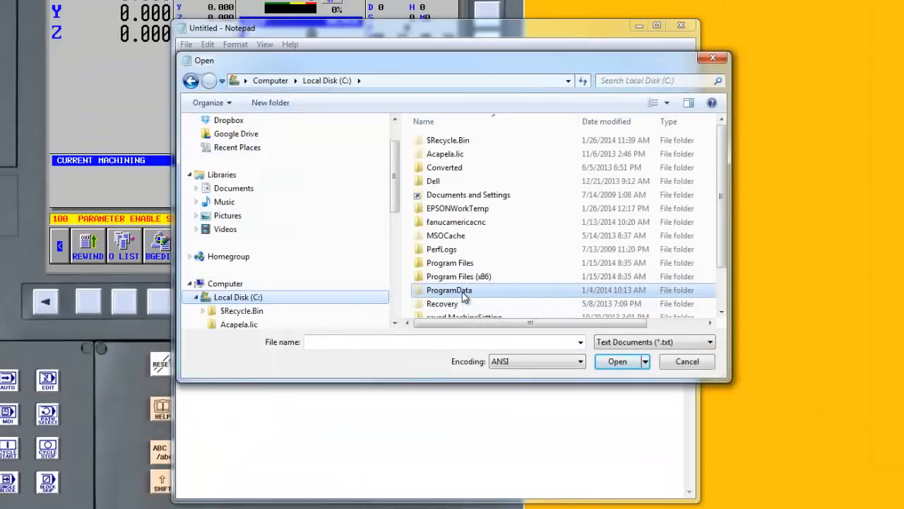
double_click(449, 290)
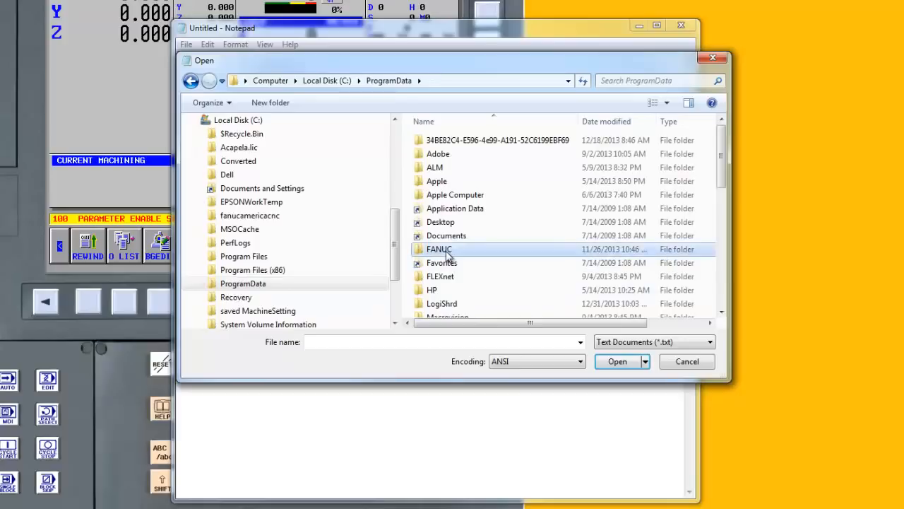
double_click(438, 249)
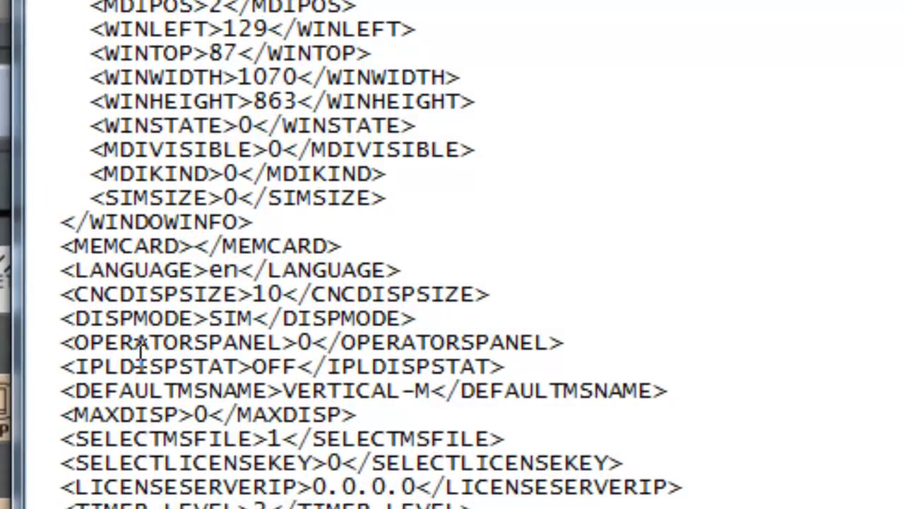
text(M:)
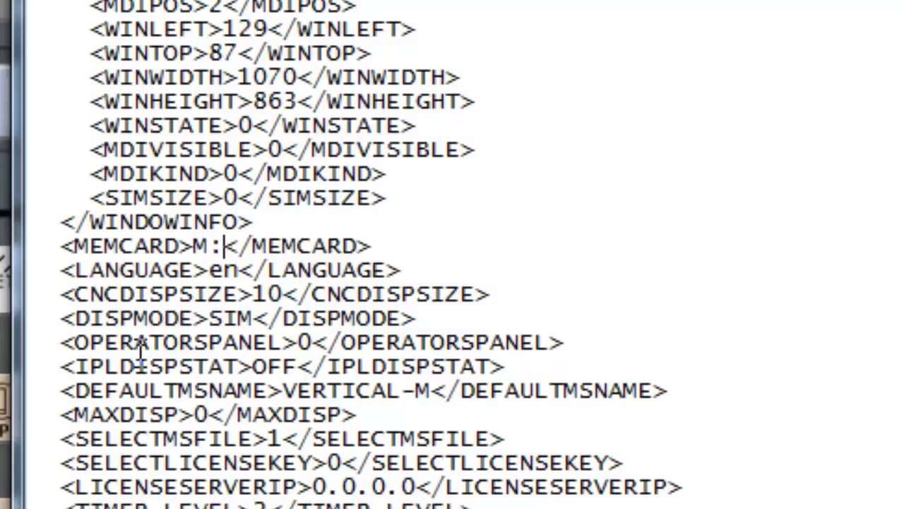
text(\)
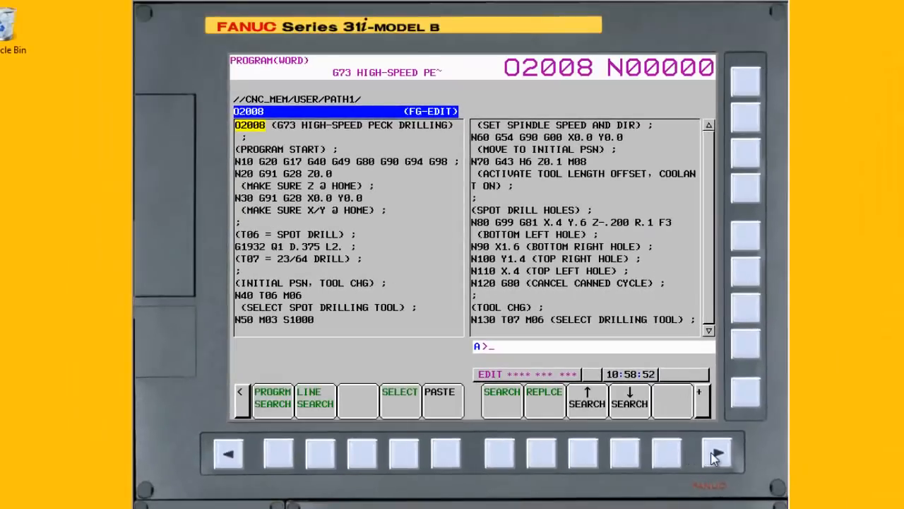
- Reach the F SET/P SET file transfer soft keys and key in program O2008
click(715, 452)
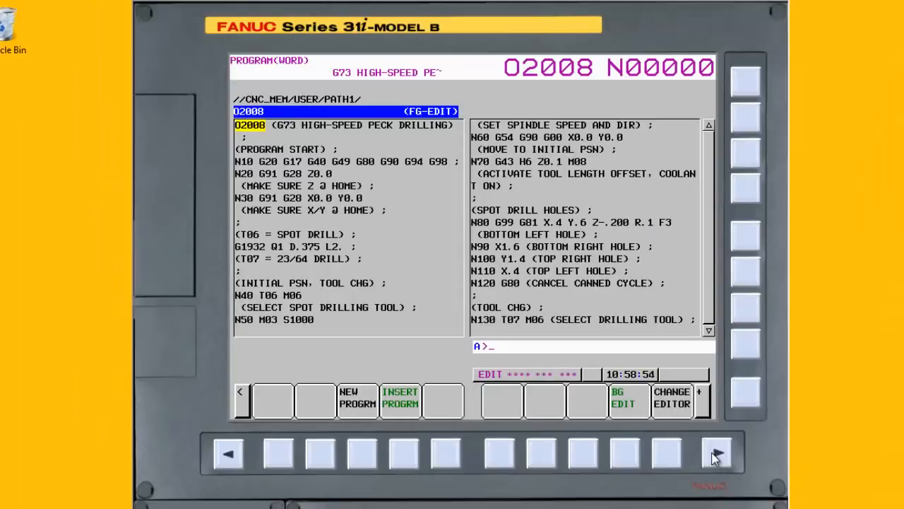
click(716, 453)
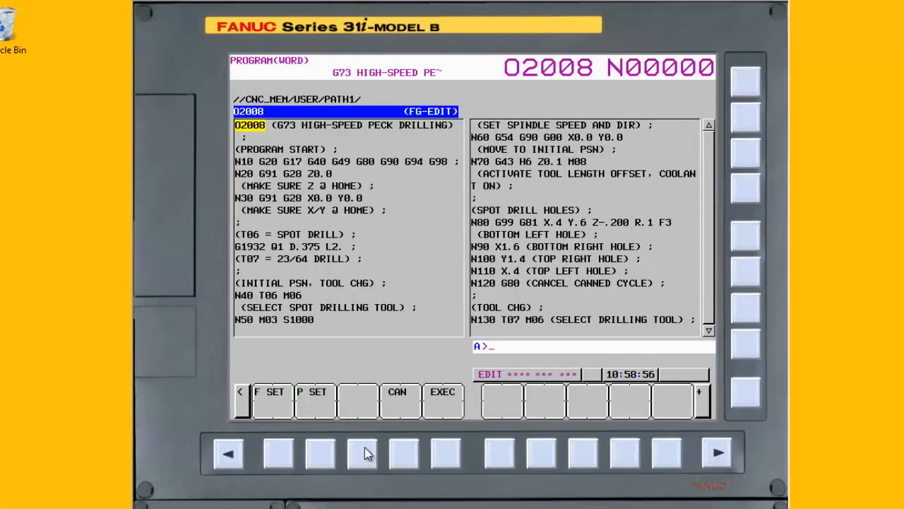
text(O)
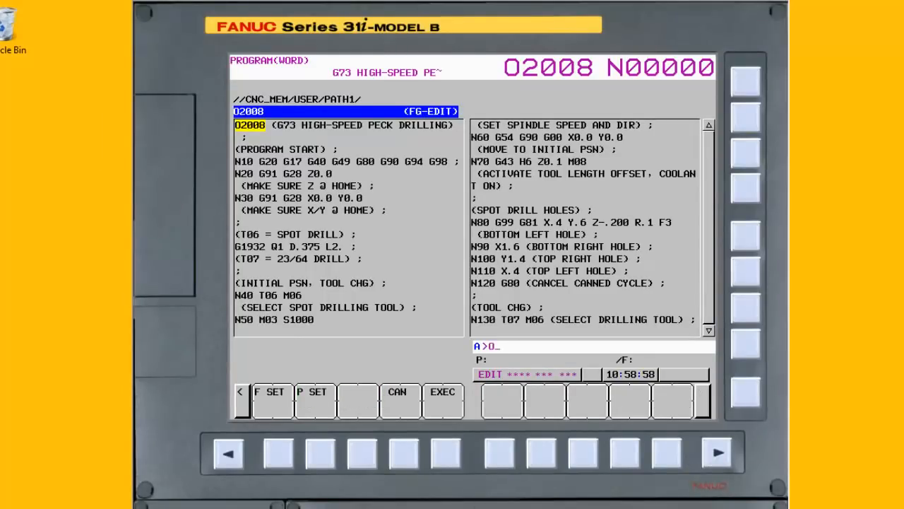
text(2)
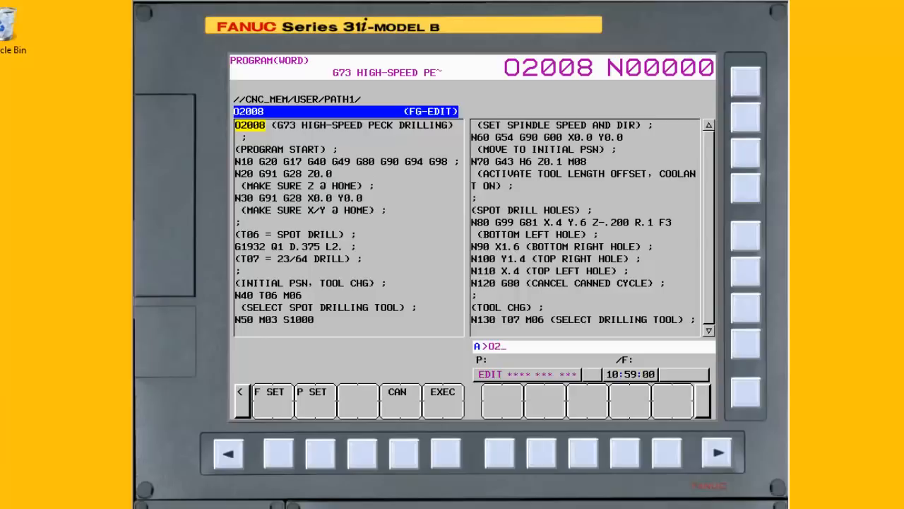
text(008)
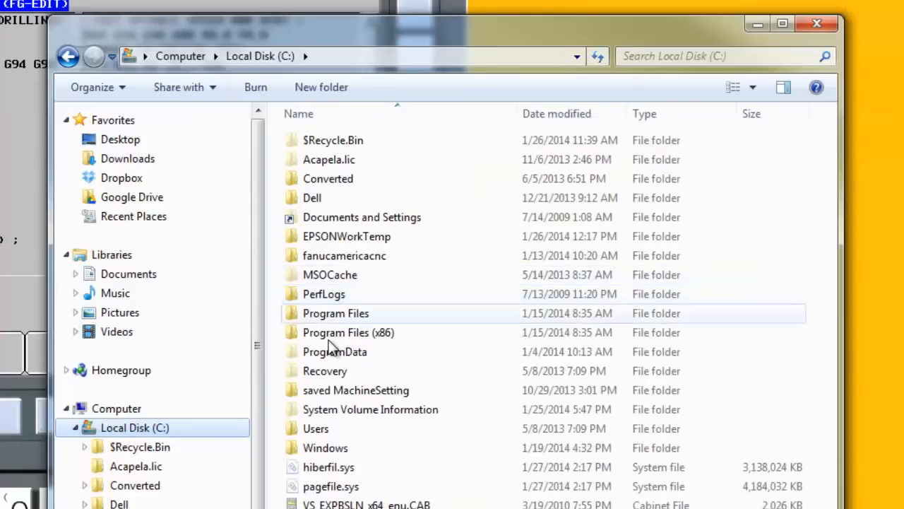
- Browse to C:\ProgramData\FANUC\NCGuide FS31i-B and enter its MEMCARD folder
double_click(333, 350)
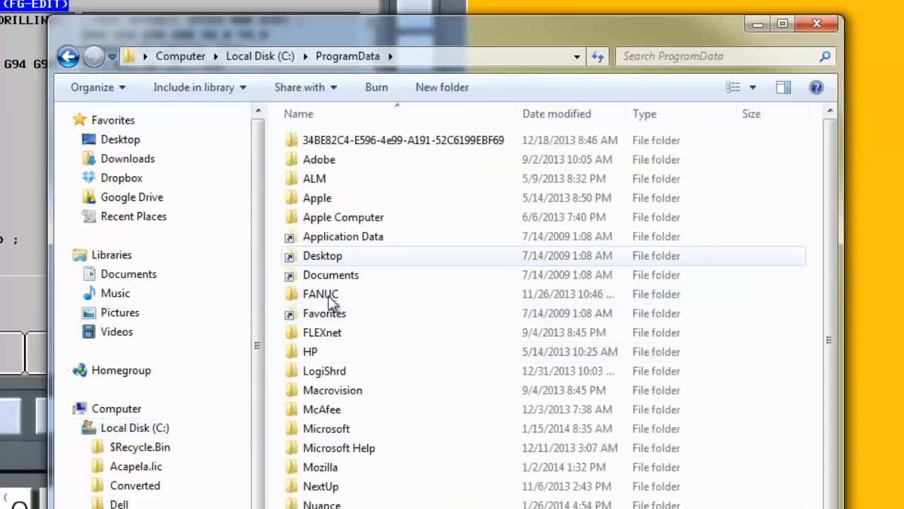
double_click(320, 292)
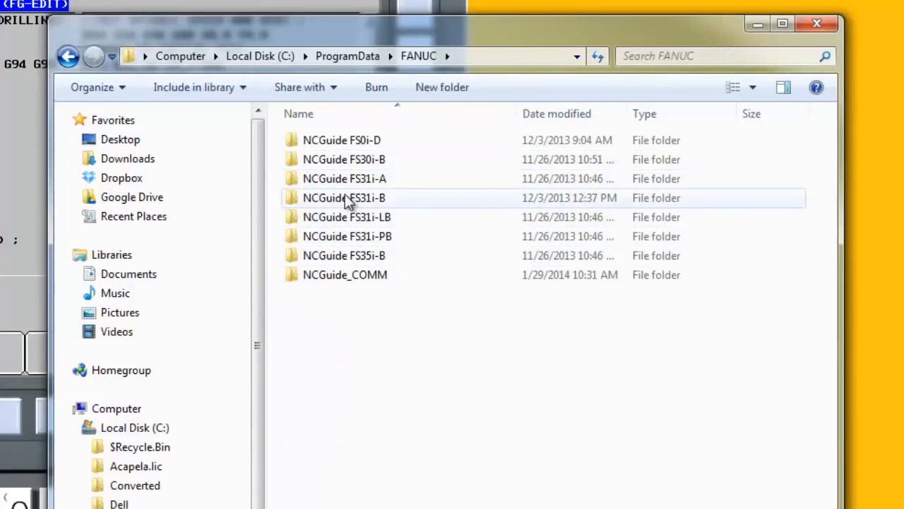
double_click(345, 198)
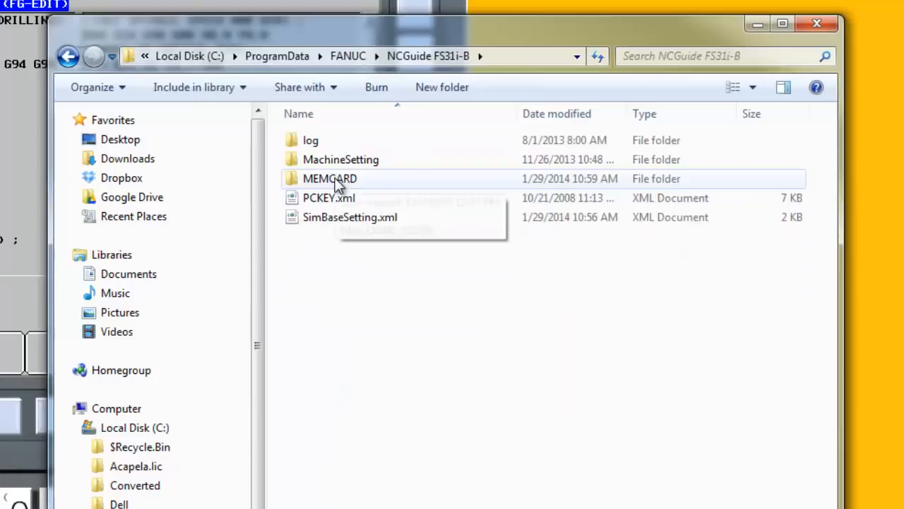
double_click(329, 178)
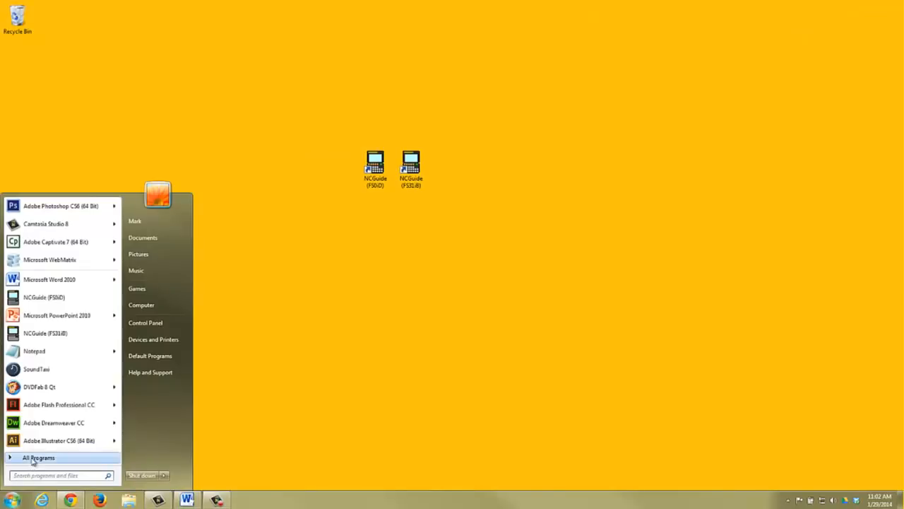
- Launch the NCGuide Setting Management Tool from Start > All Programs
click(39, 458)
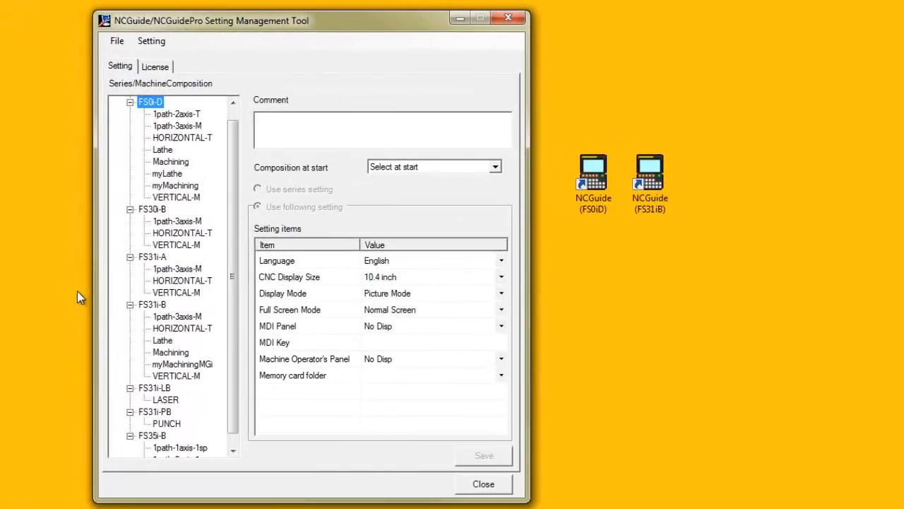
mouse_move(182, 185)
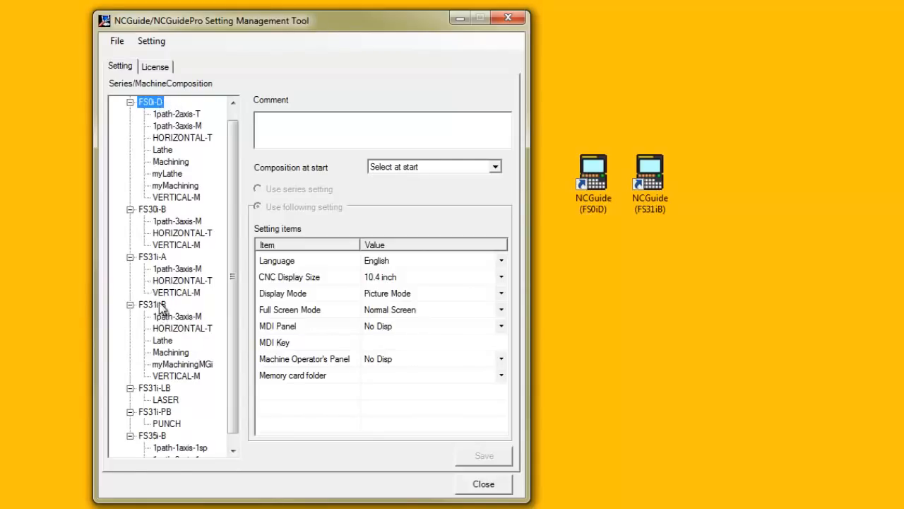
- Give FS31i-B HORIZONTAL-T its own settings: 8.4 inch CNC display and ONG T Key MDI panel
click(153, 304)
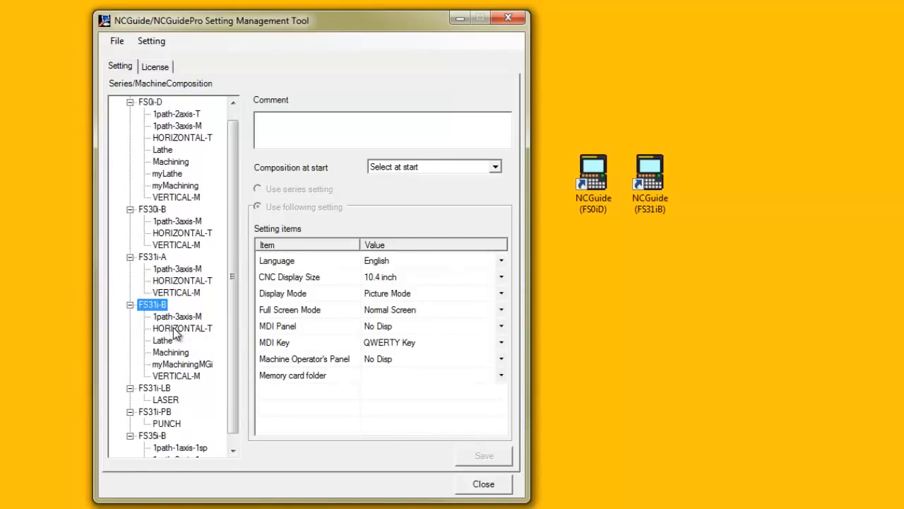
click(181, 327)
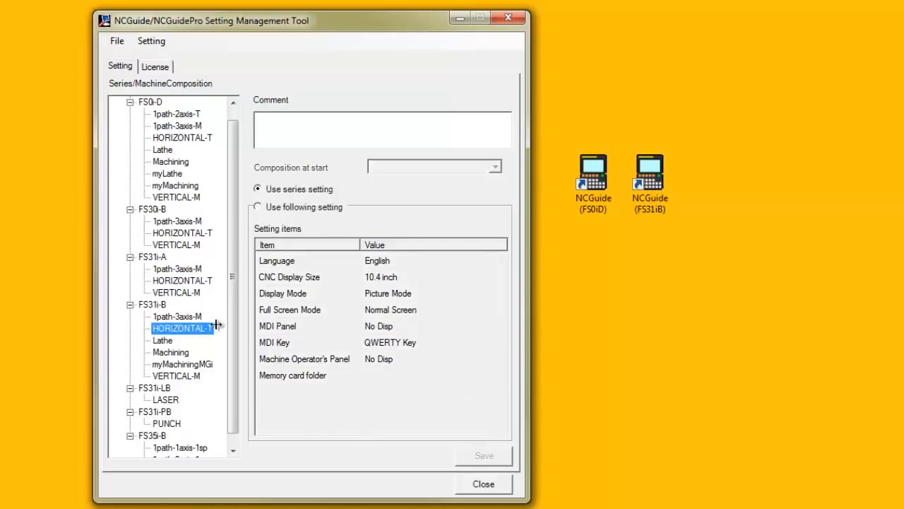
click(257, 206)
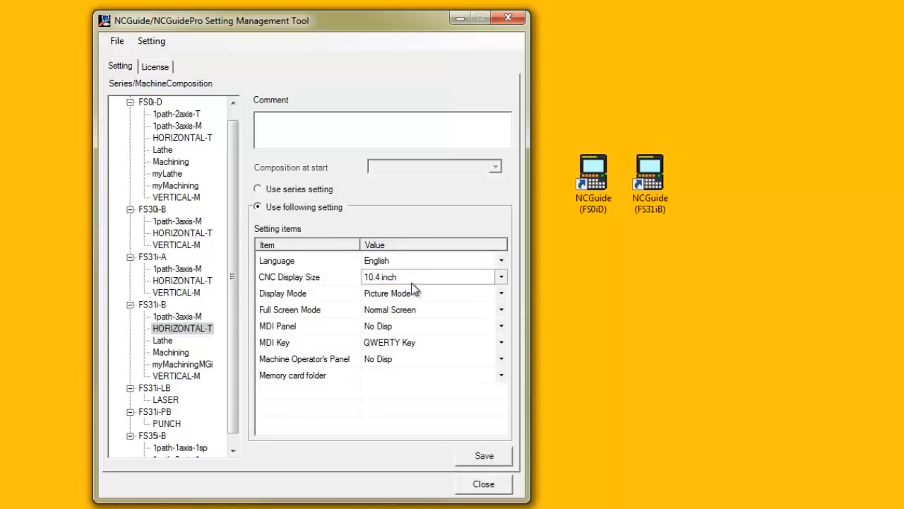
click(500, 276)
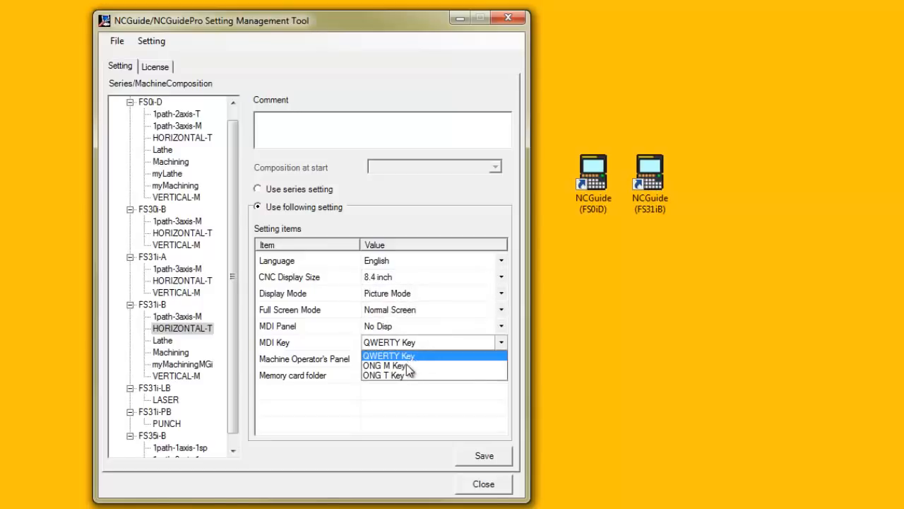
click(384, 376)
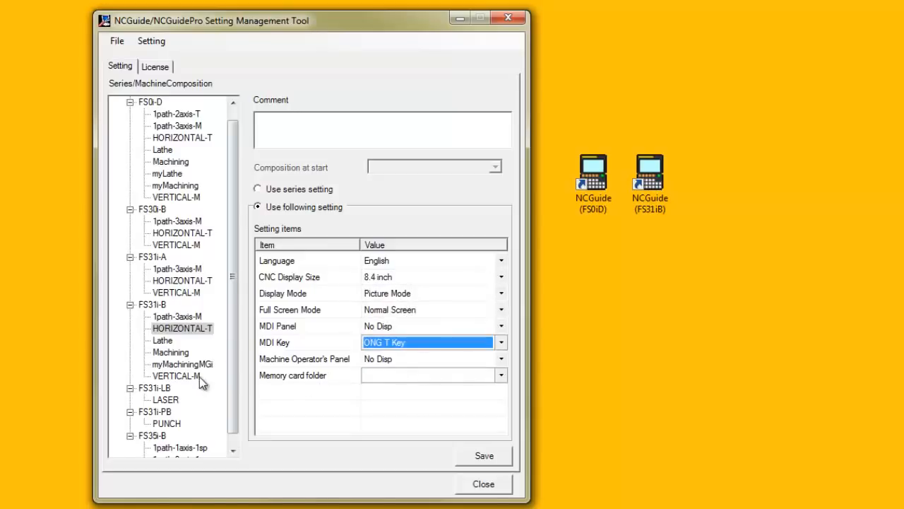
- Give FS31i-B VERTICAL-M its own settings with ONG M Key and browse for a memory card folder
click(175, 376)
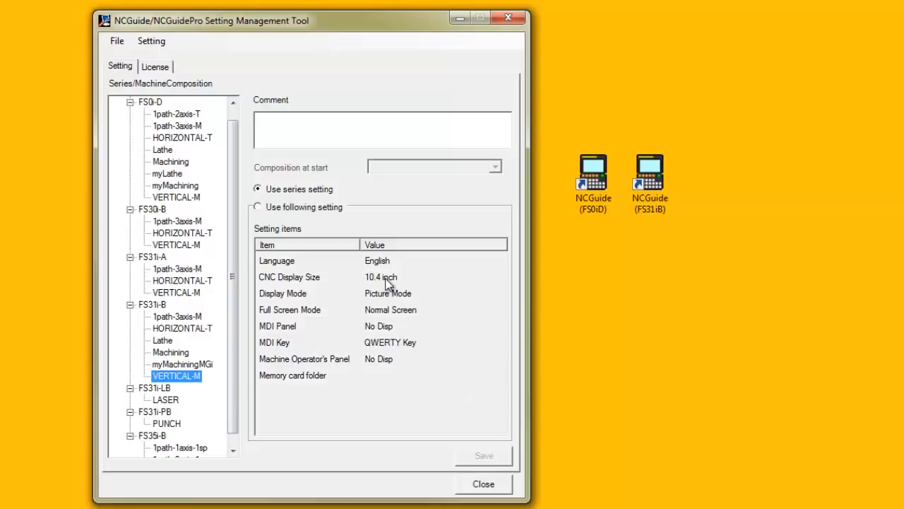
mouse_move(404, 349)
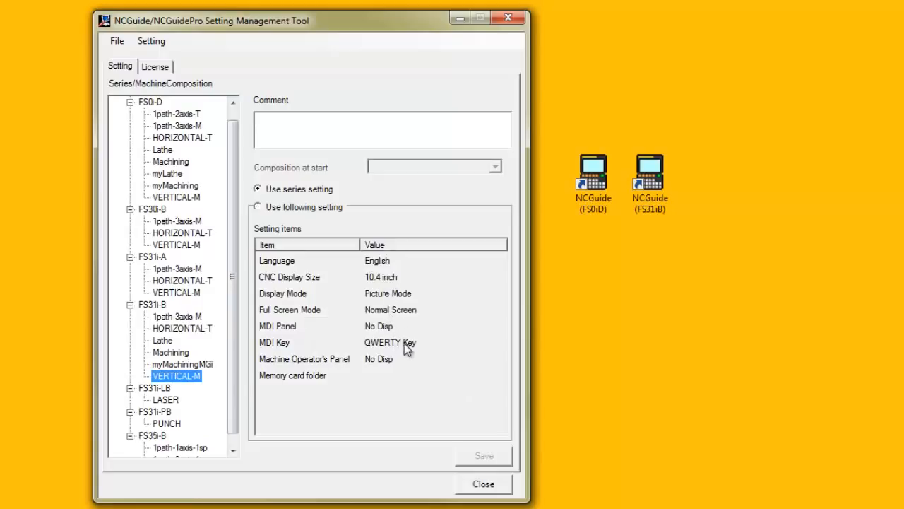
click(257, 207)
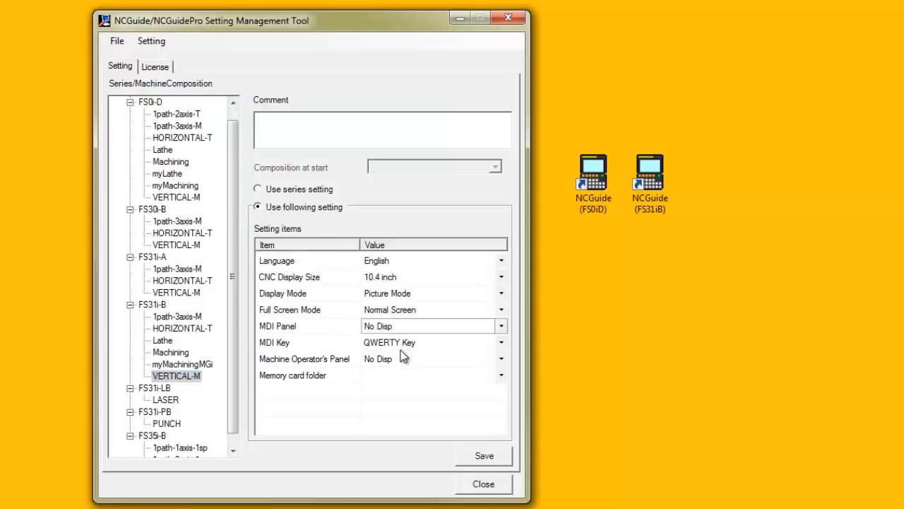
click(500, 343)
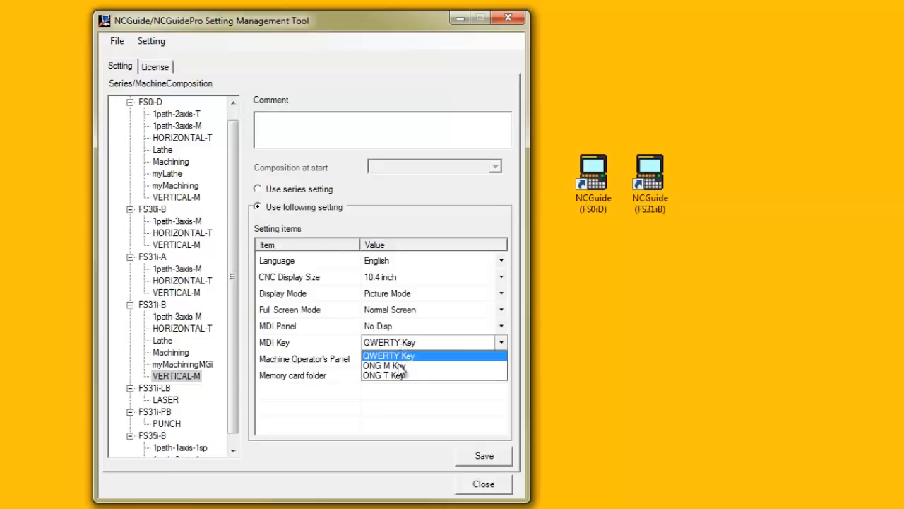
click(382, 365)
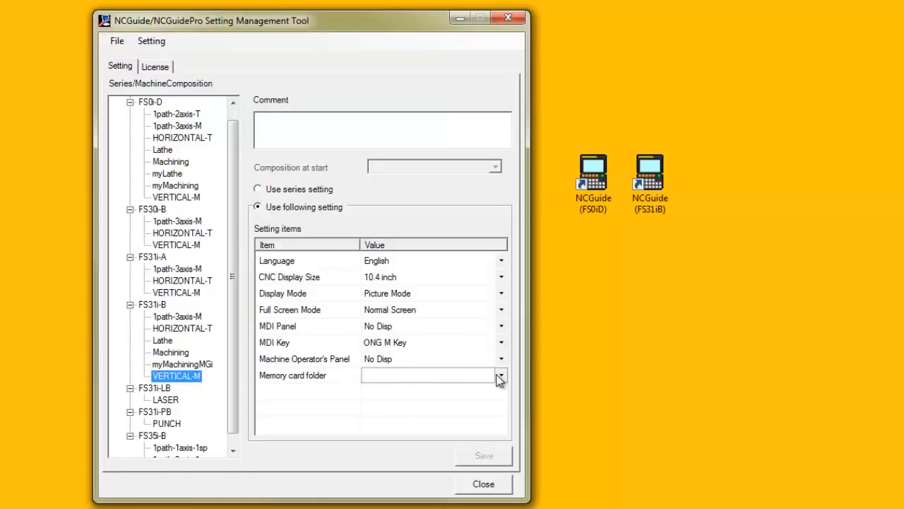
click(500, 376)
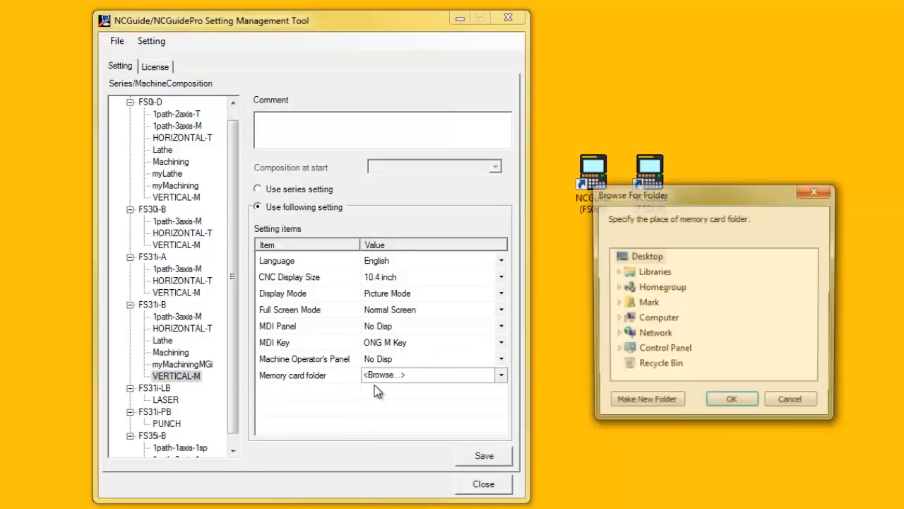